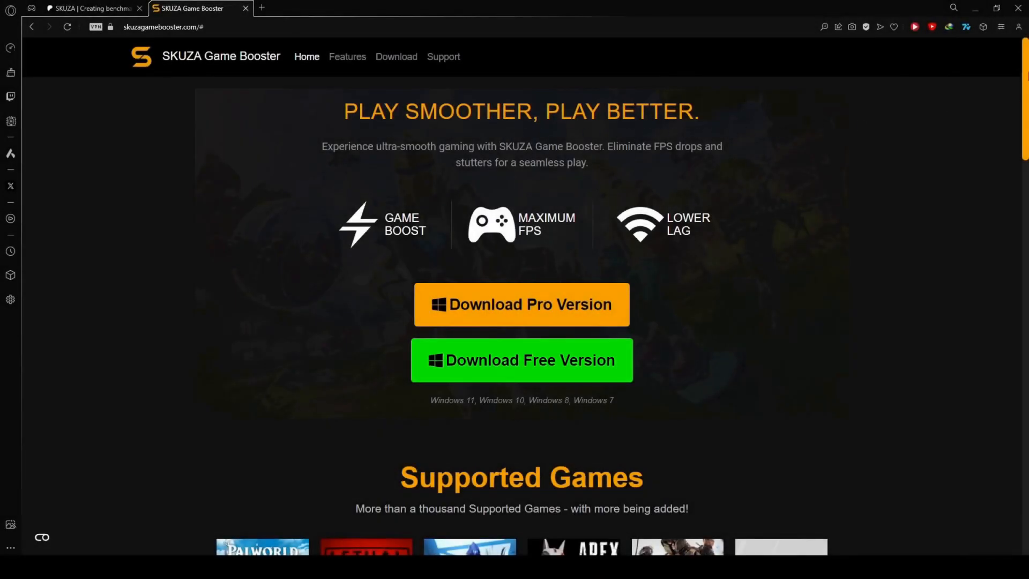
Step: Search the full supported-games list for 'batman' to confirm Batman titles are supported
scroll(down, 3)
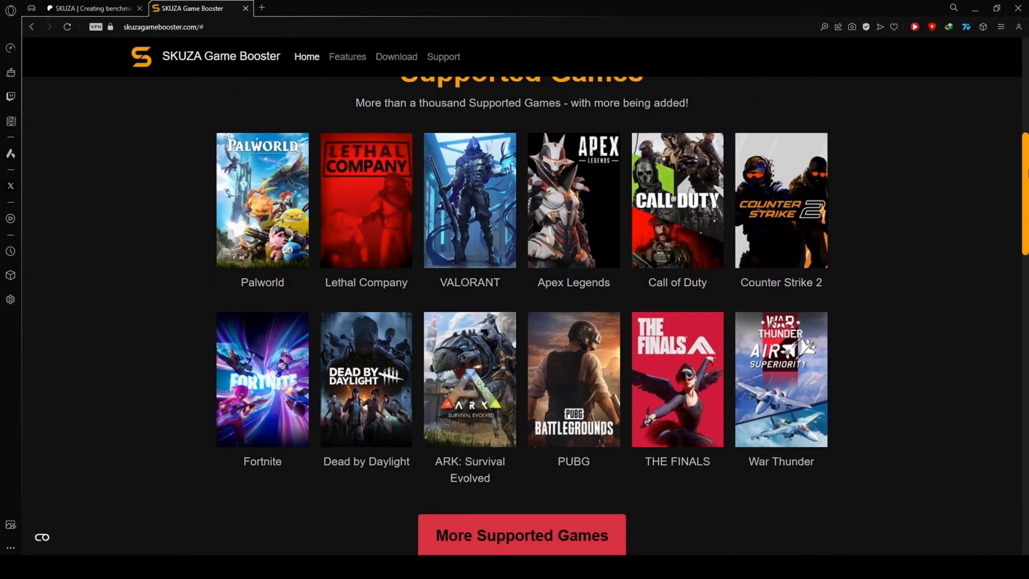
click(521, 533)
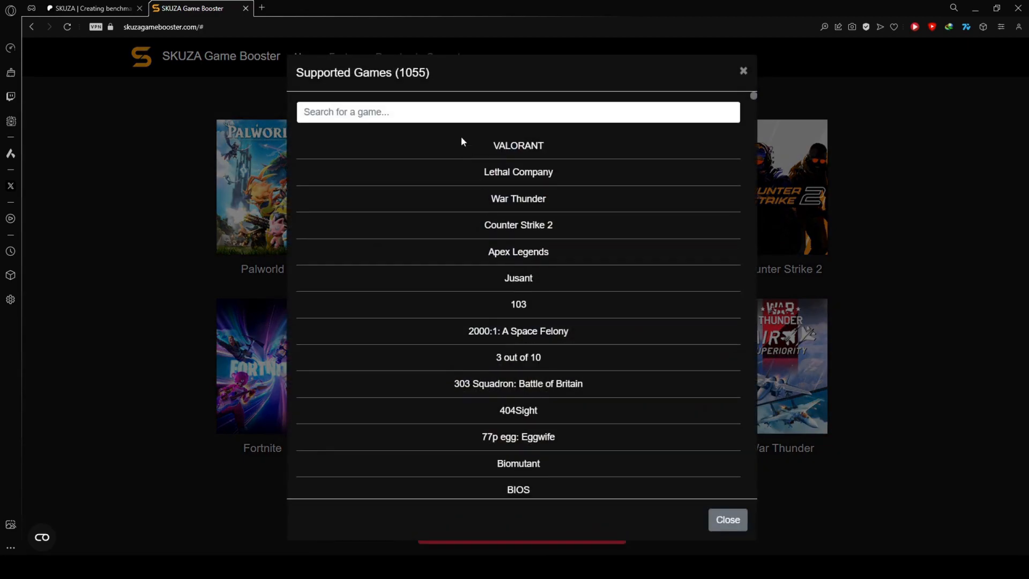
text(batman)
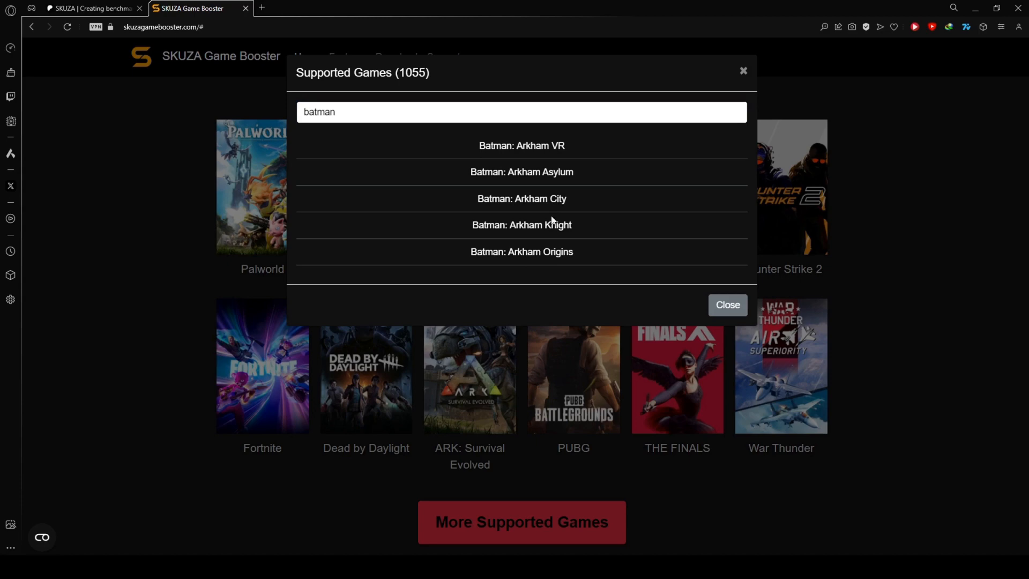
click(727, 306)
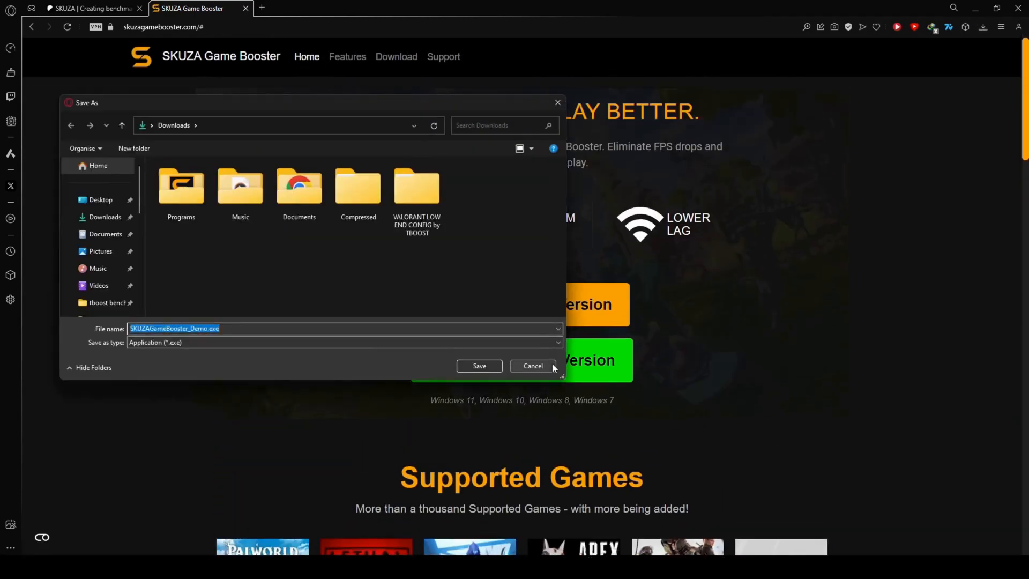
mouse_move(480, 366)
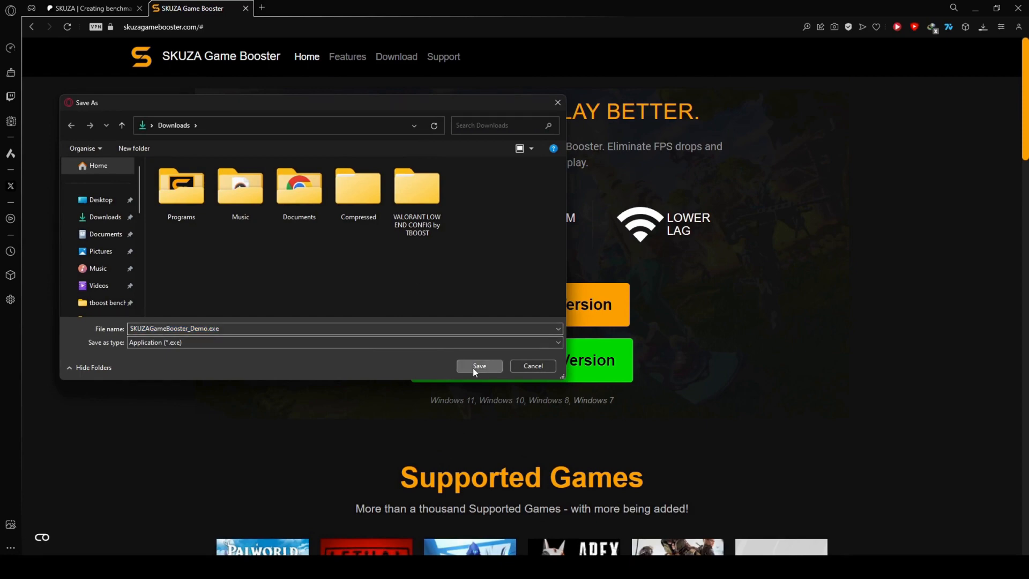
Step: Save the installer to Downloads and run it past the SmartScreen warning
click(478, 367)
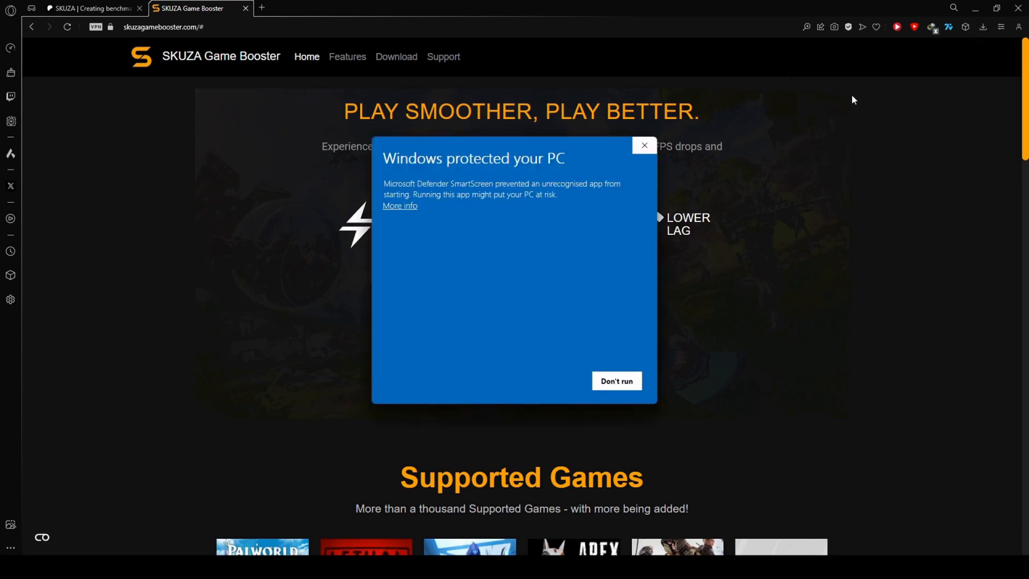
click(400, 206)
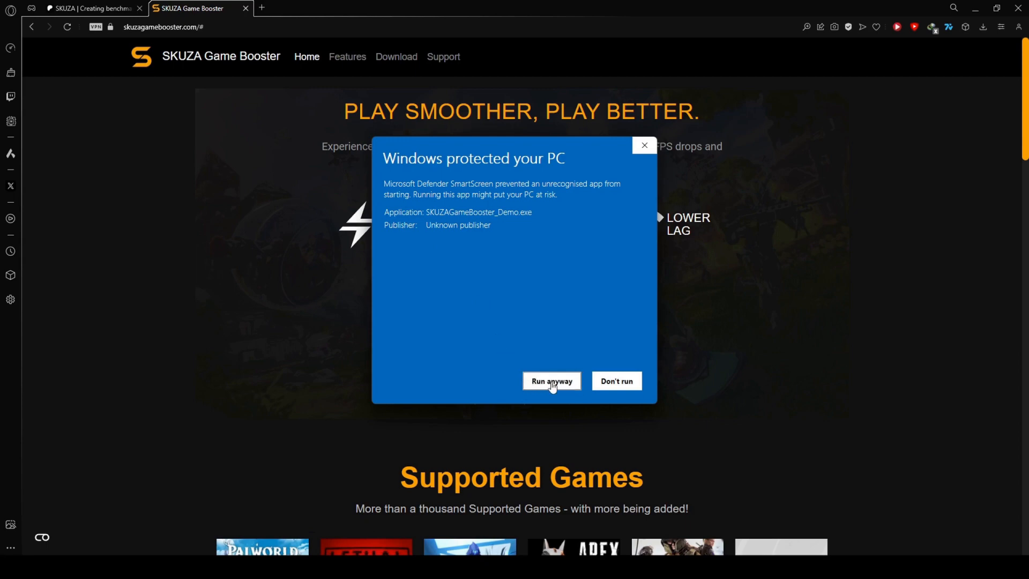
click(551, 382)
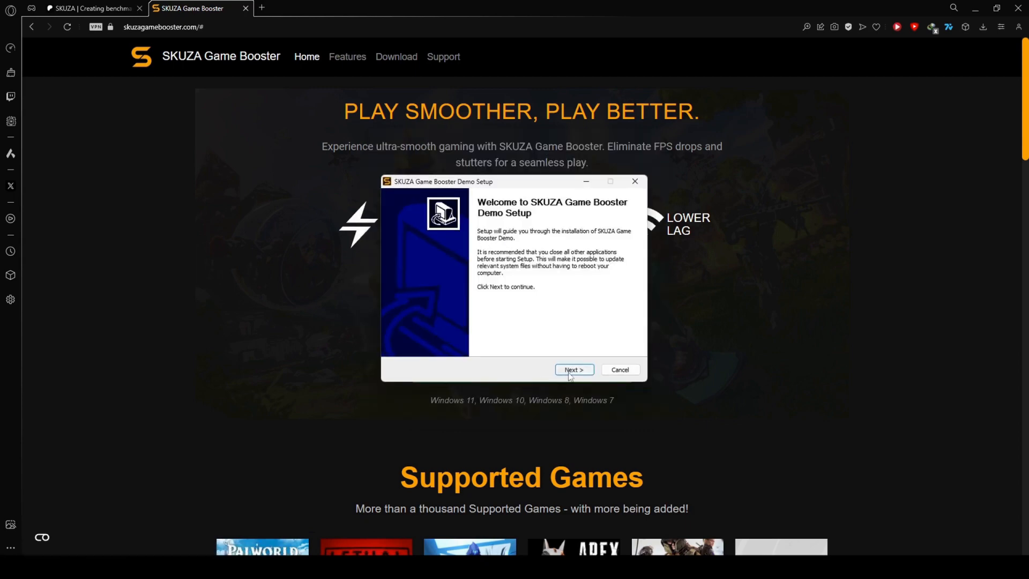
Step: Install SKUZA Game Booster Demo to the default folder and launch it on finish
click(573, 369)
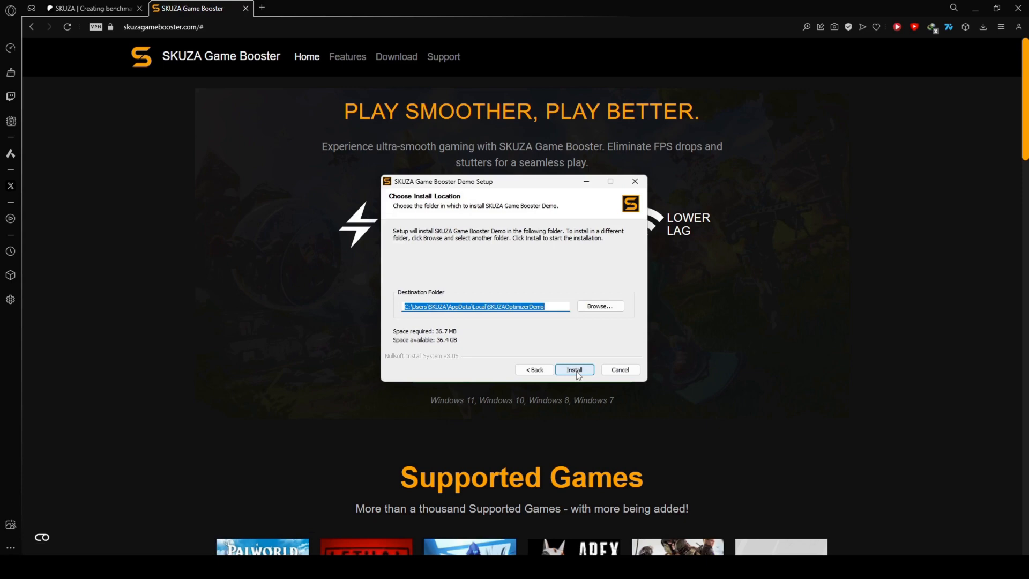
click(574, 370)
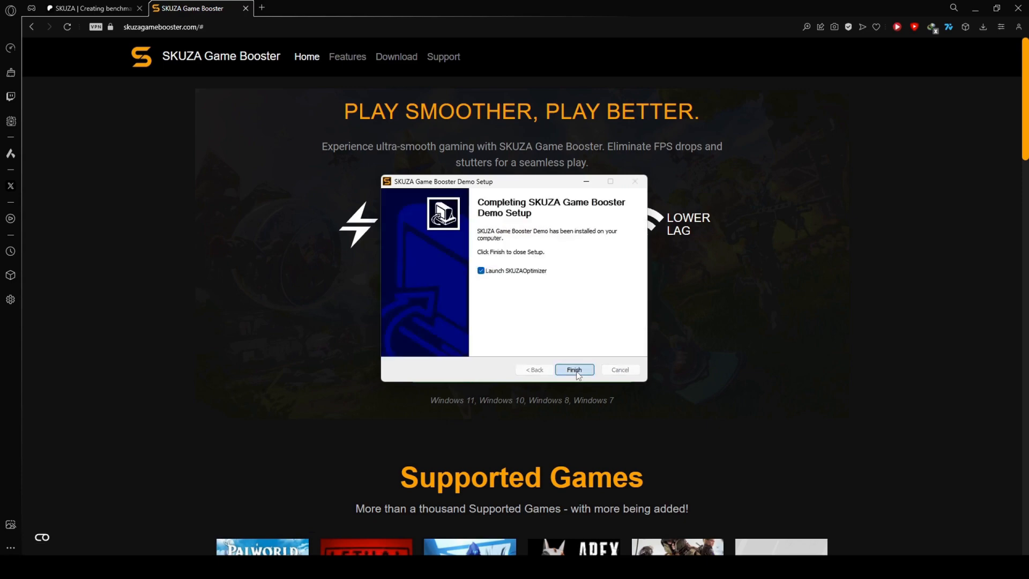
click(573, 370)
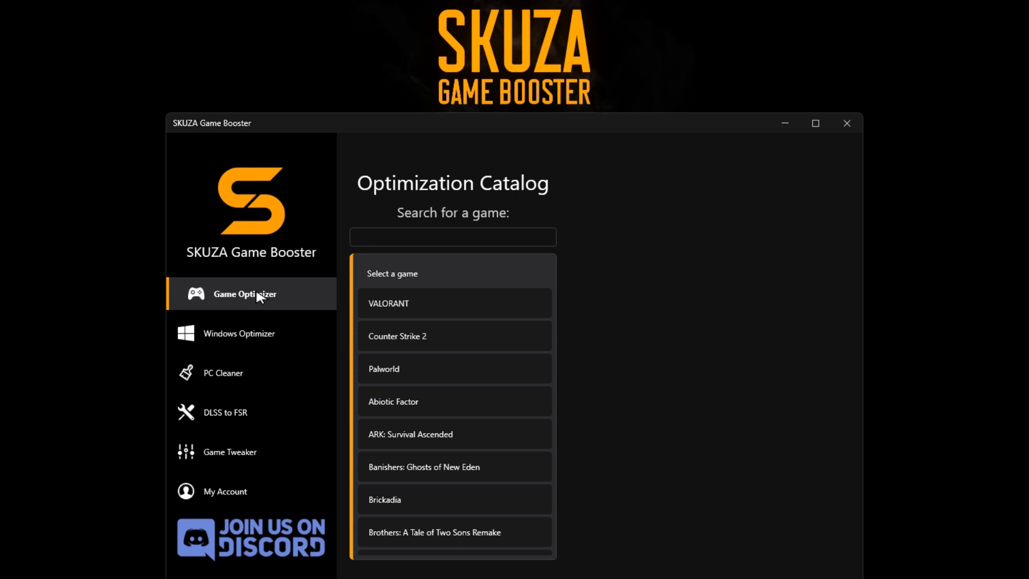
Step: Find and select The Callisto Protocol in the Optimization Catalog
text(T)
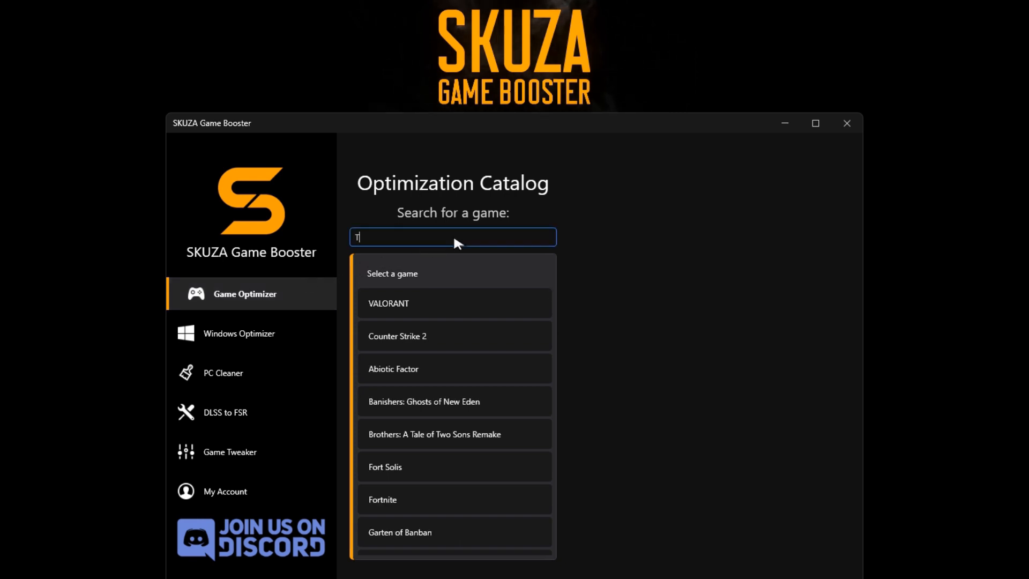
text(he Callisto)
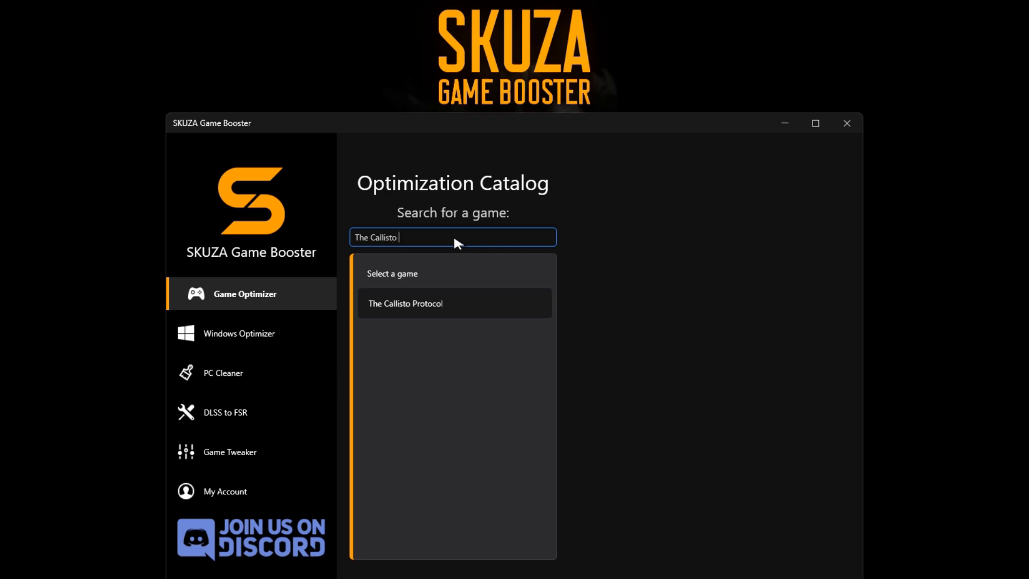
text(Protocol)
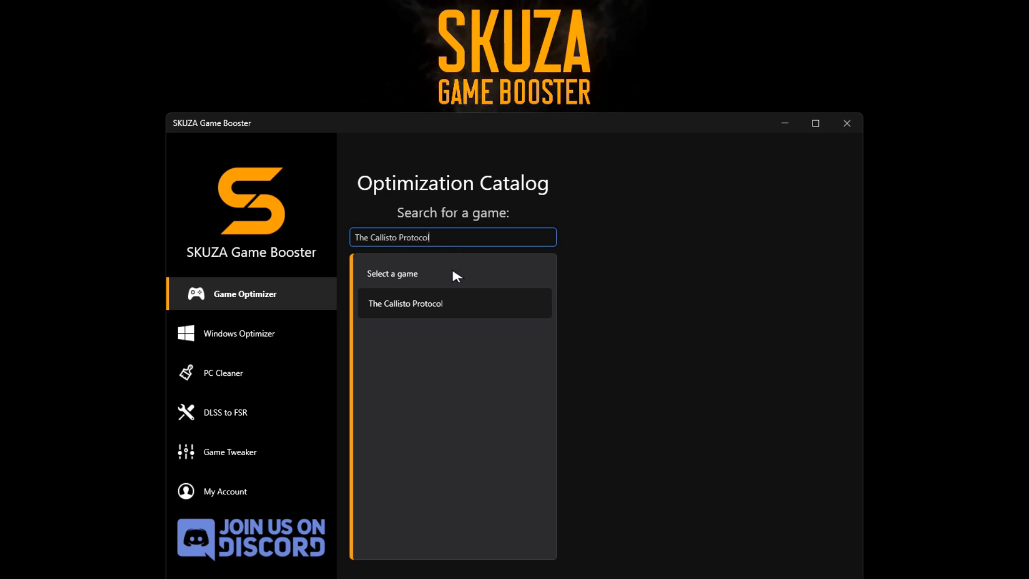
click(406, 303)
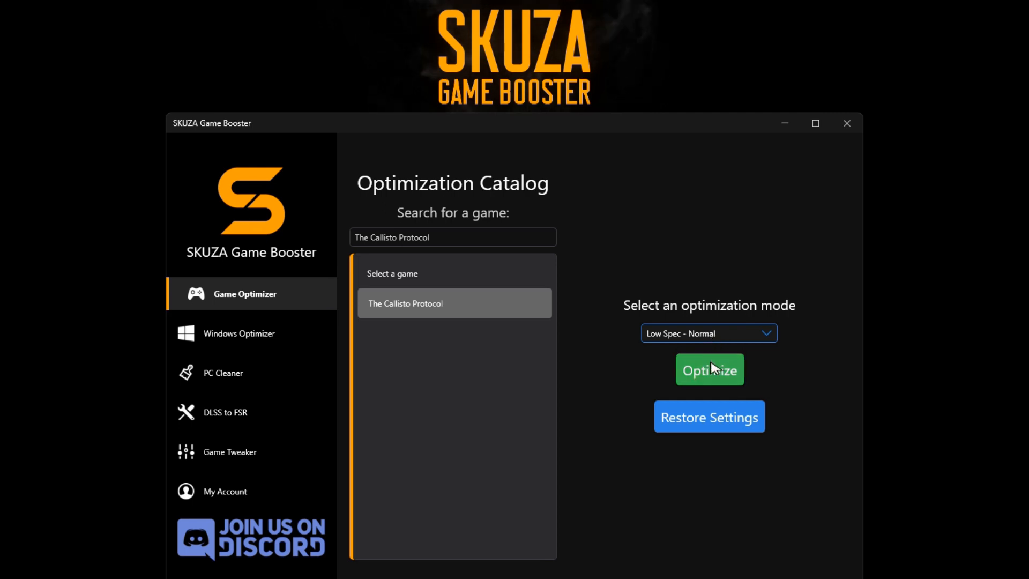
Step: Apply the Low Spec - Normal optimizations to The Callisto Protocol and confirm success
click(708, 370)
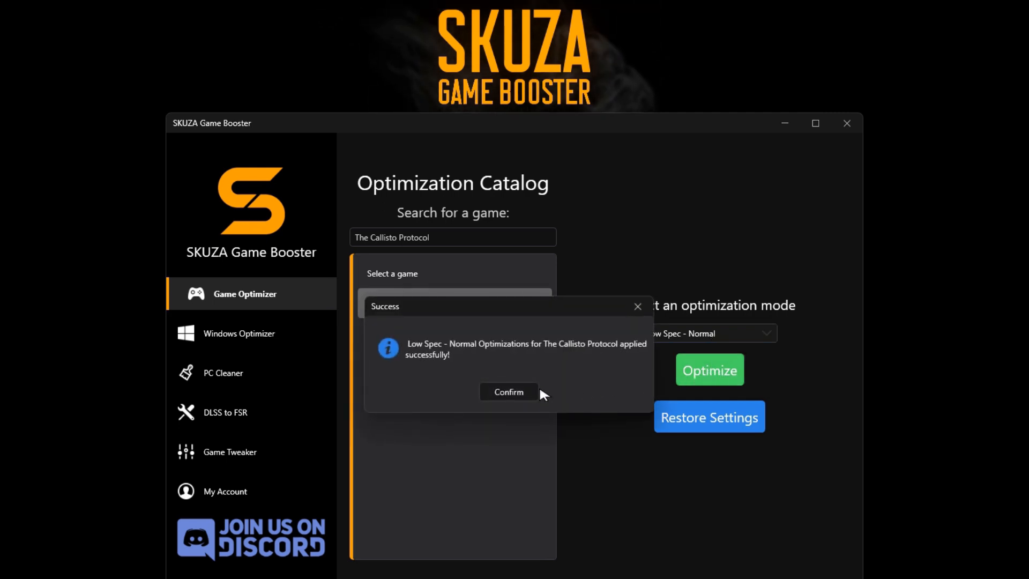
click(508, 392)
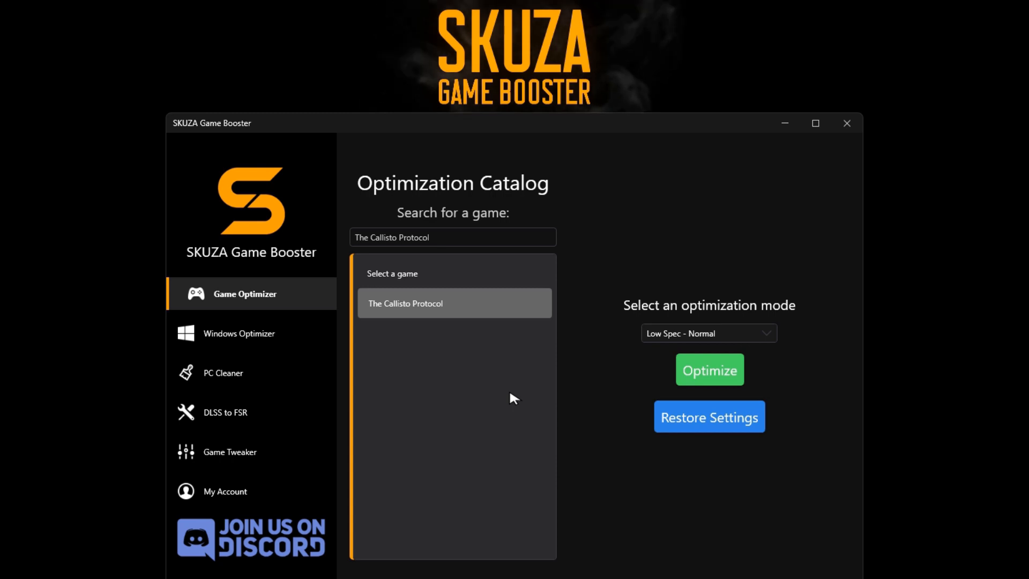
click(251, 332)
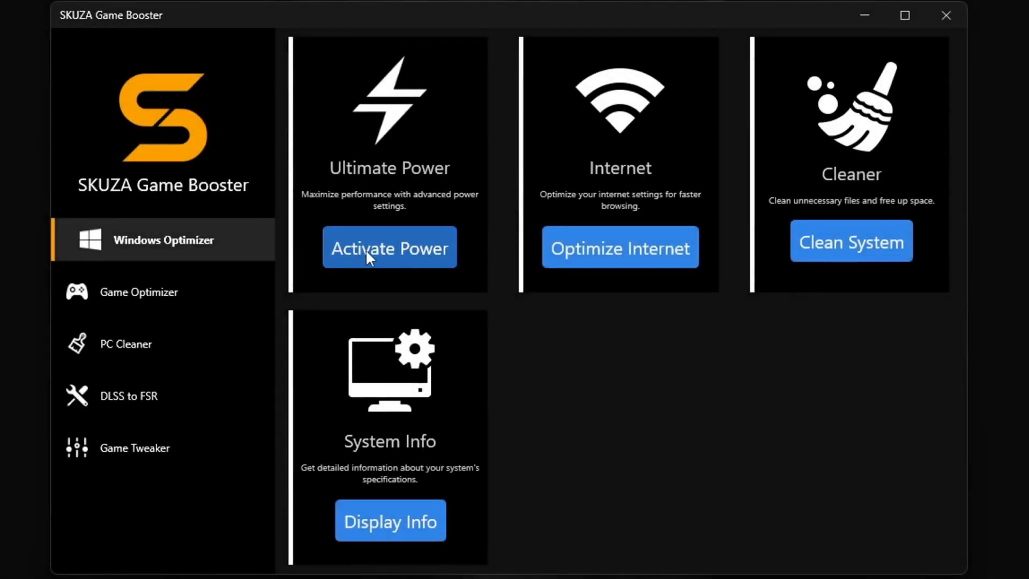
Step: Enable ultimate performance power mode and apply the internet optimizations
click(388, 248)
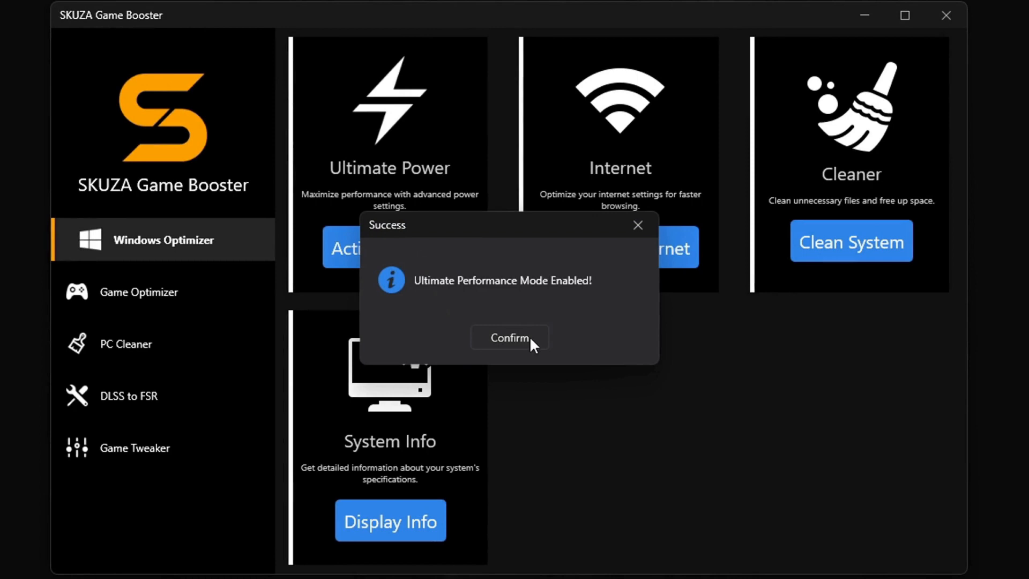
click(509, 338)
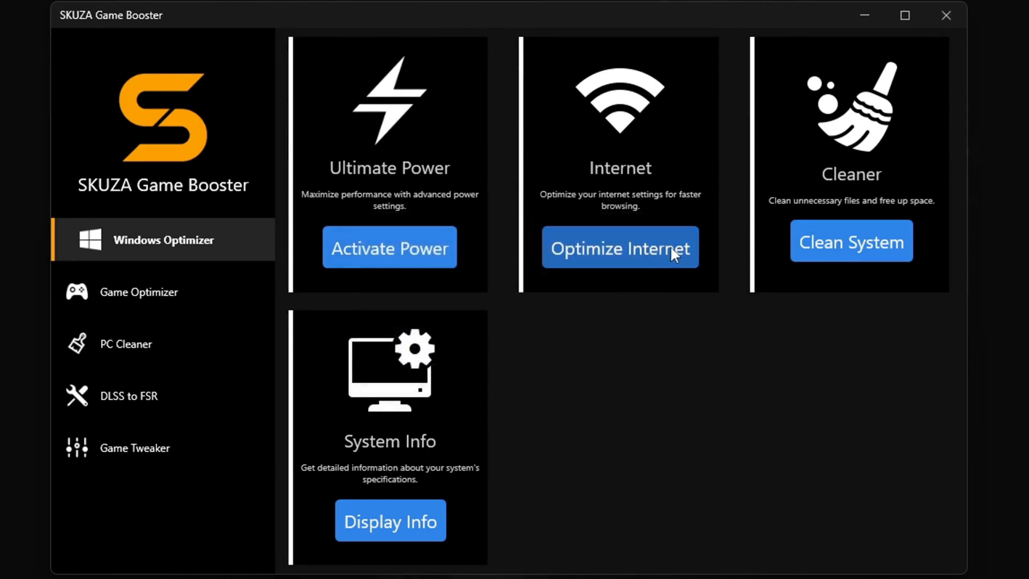
mouse_move(578, 262)
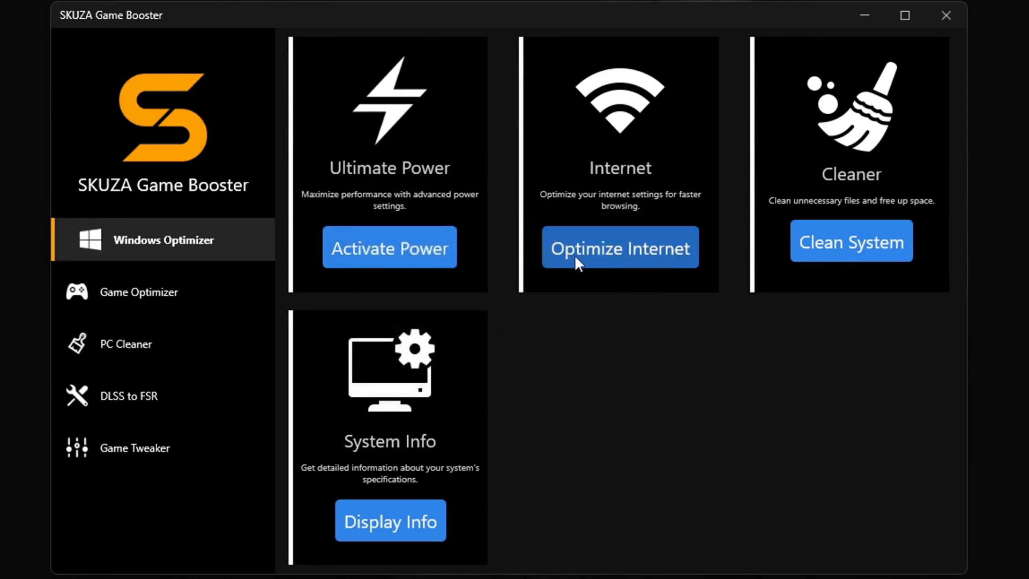
click(619, 248)
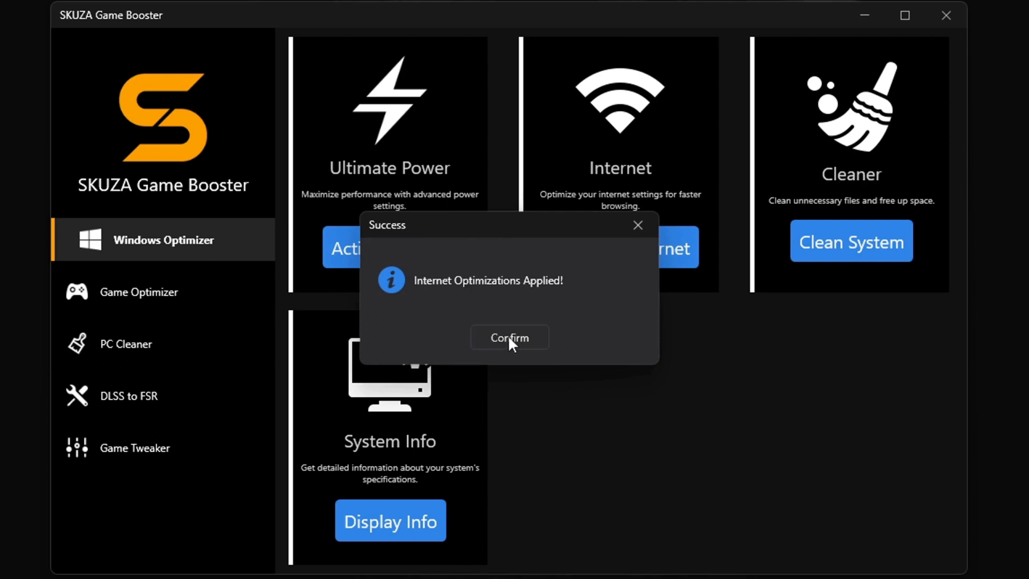
click(510, 337)
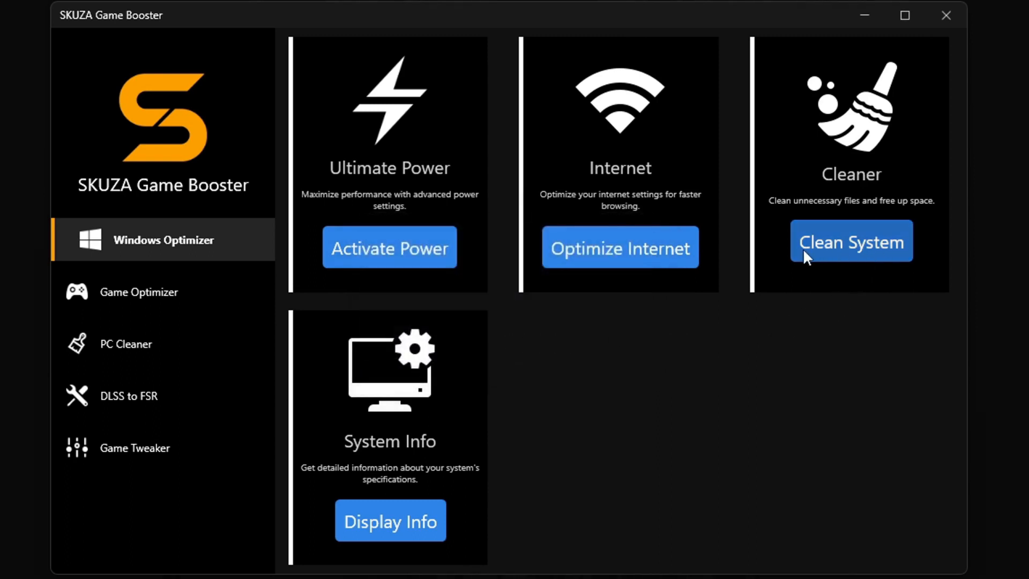
Step: Clean temporary system files, then review and close the PC hardware specifications
click(850, 241)
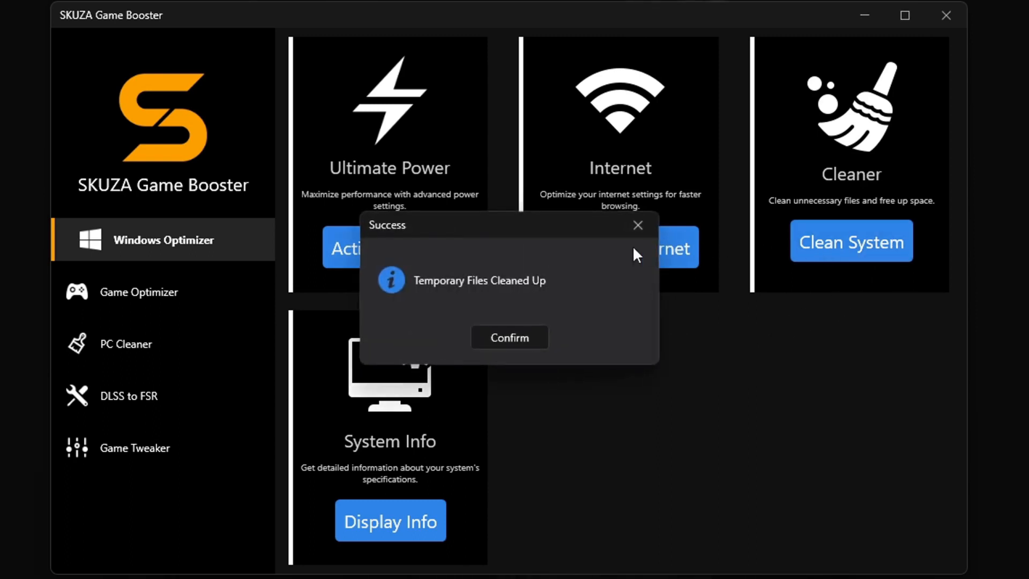
click(510, 338)
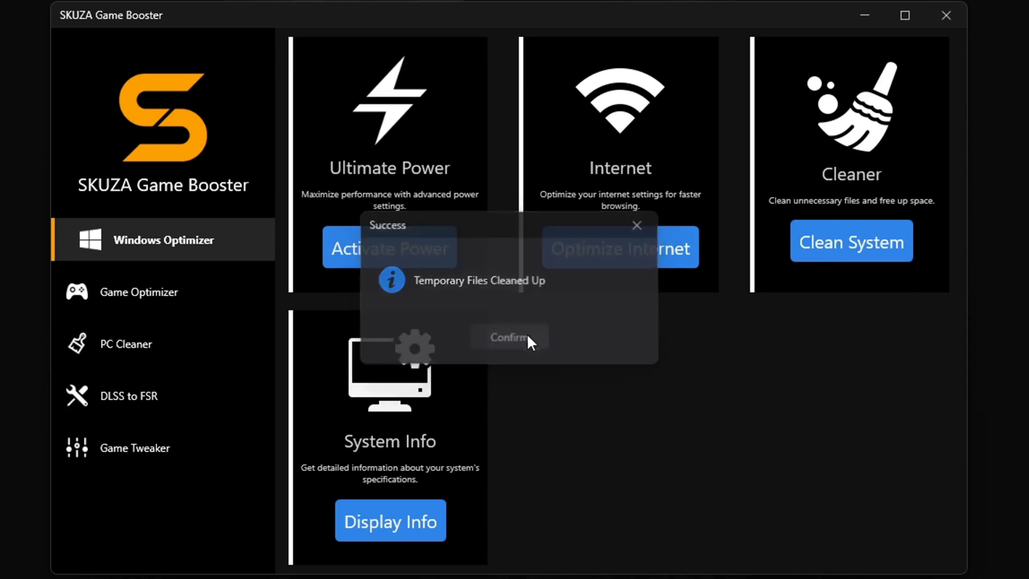
click(508, 337)
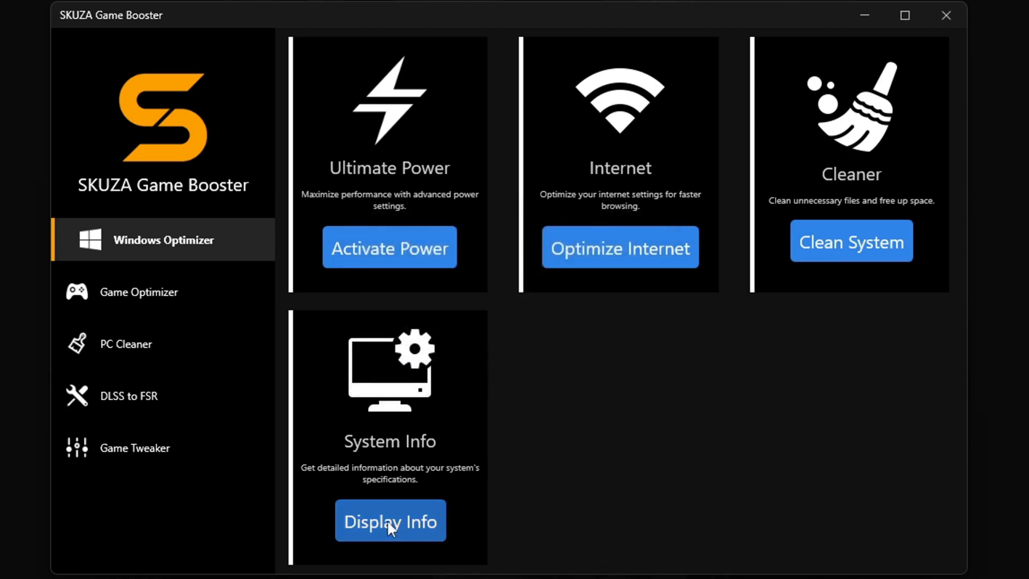
click(390, 521)
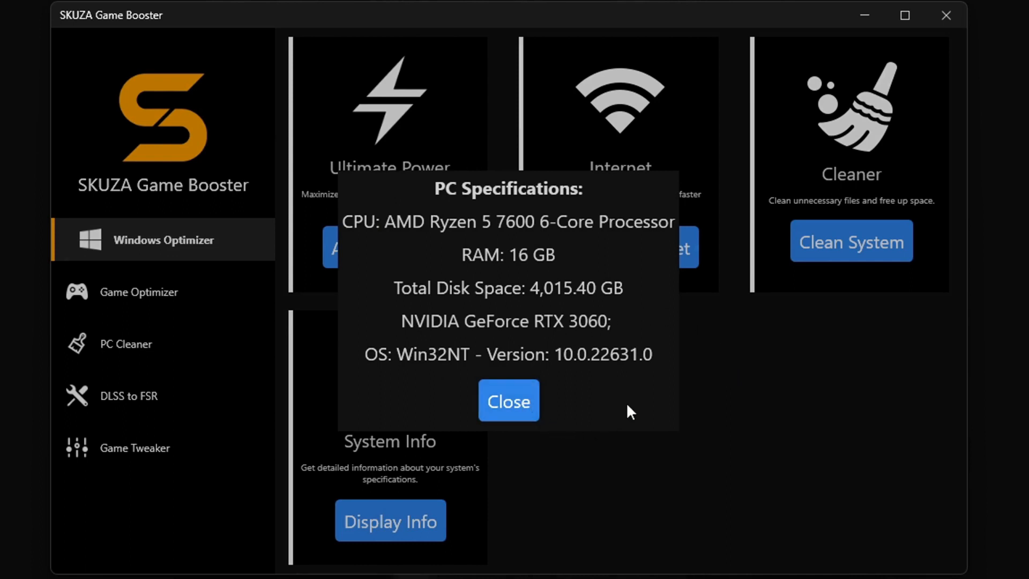
click(508, 400)
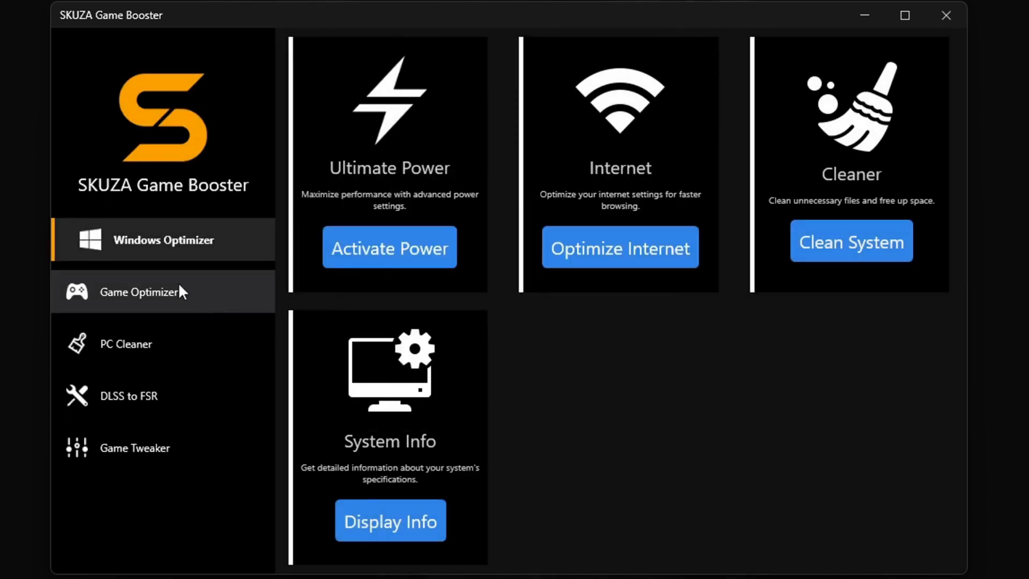
Step: Run PC Cleaner's memory cleanup, releasing 1,820 MB (84% to 63% usage)
click(138, 292)
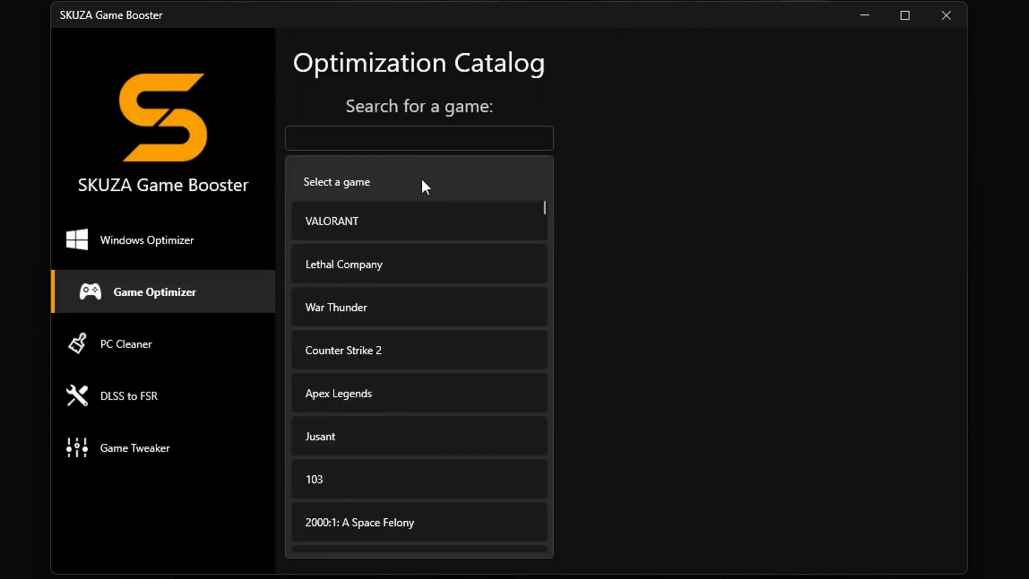
mouse_move(126, 343)
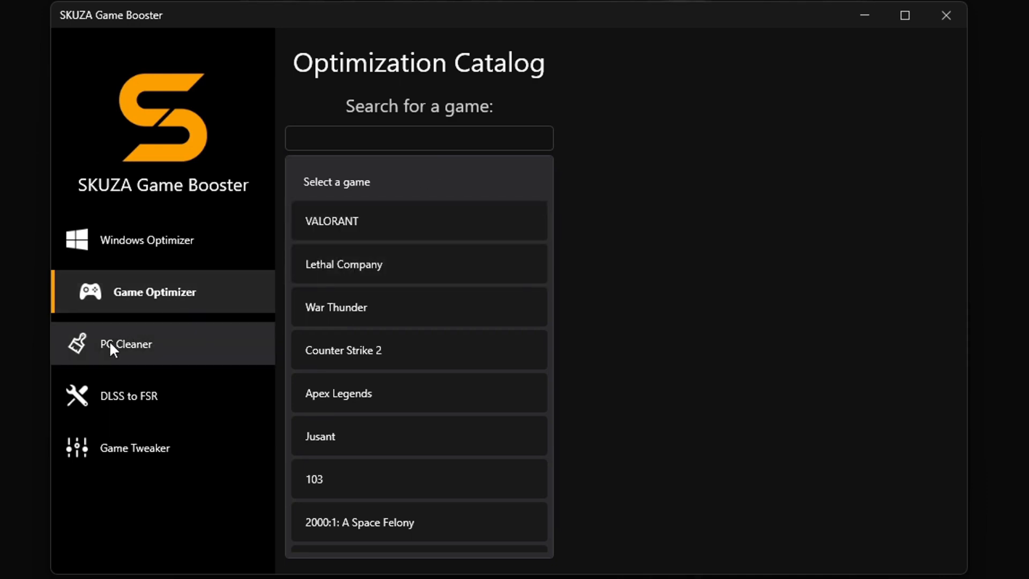
click(139, 343)
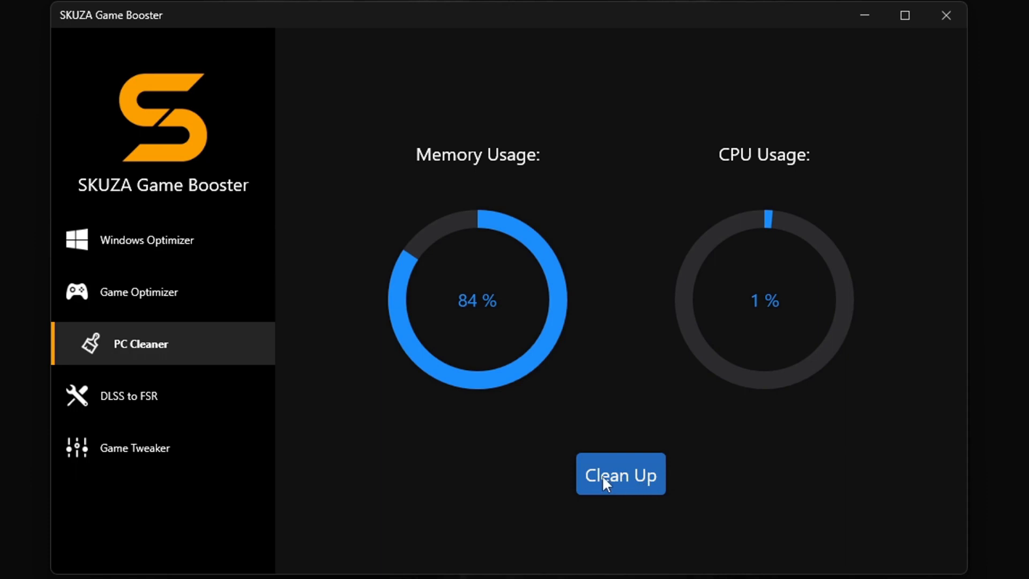
click(620, 474)
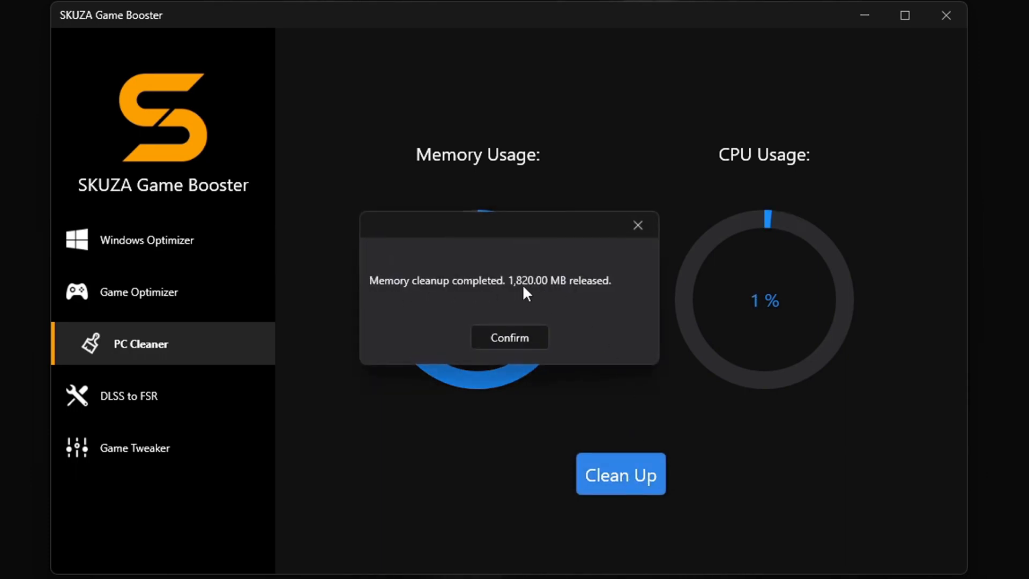
click(508, 338)
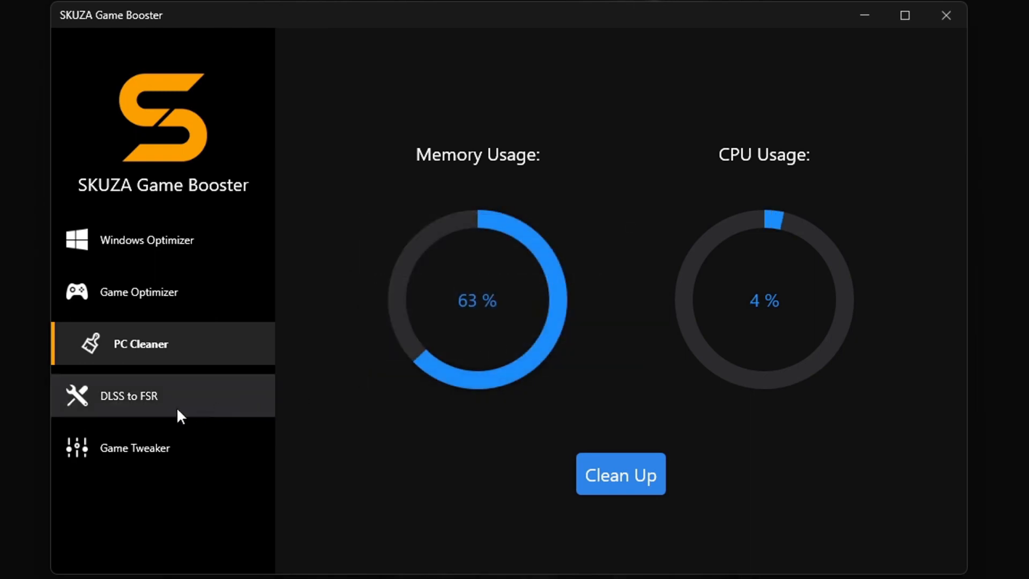
Step: Choose Cyberpunk 2077 for the DLSS-to-FSR mod with folder H:\Games\Cyberpunk 2077 2.1
click(129, 396)
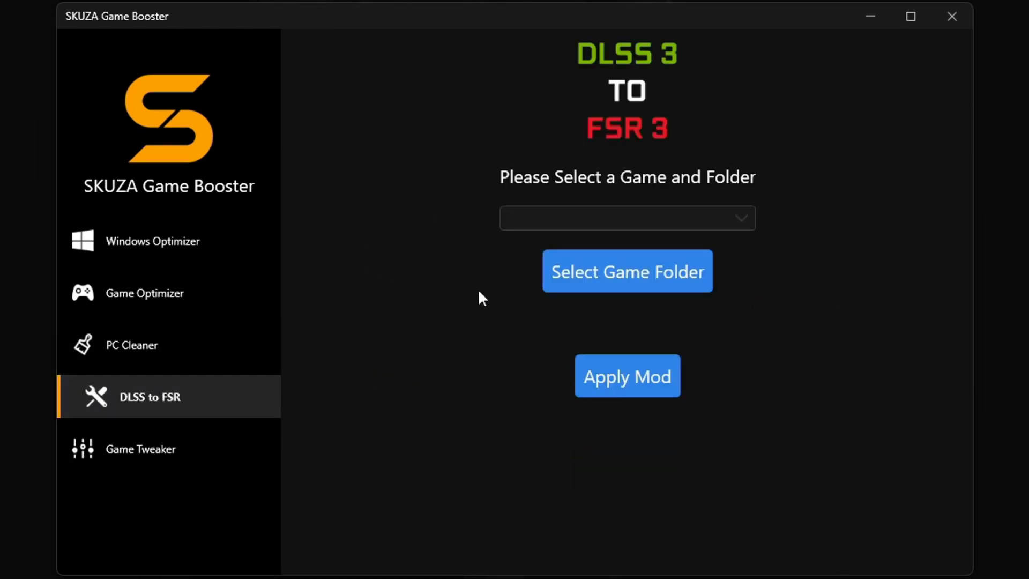
click(626, 218)
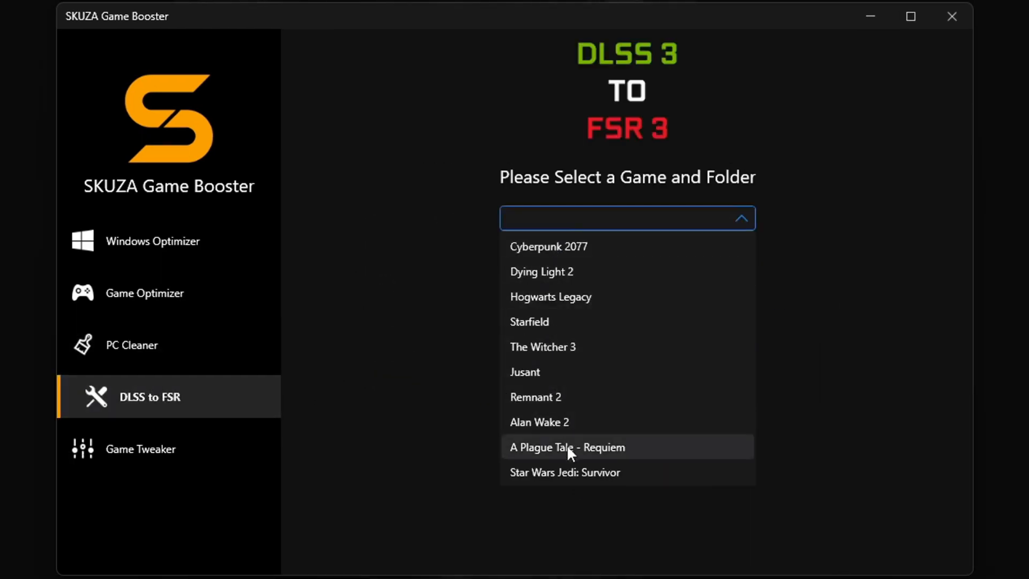
click(547, 246)
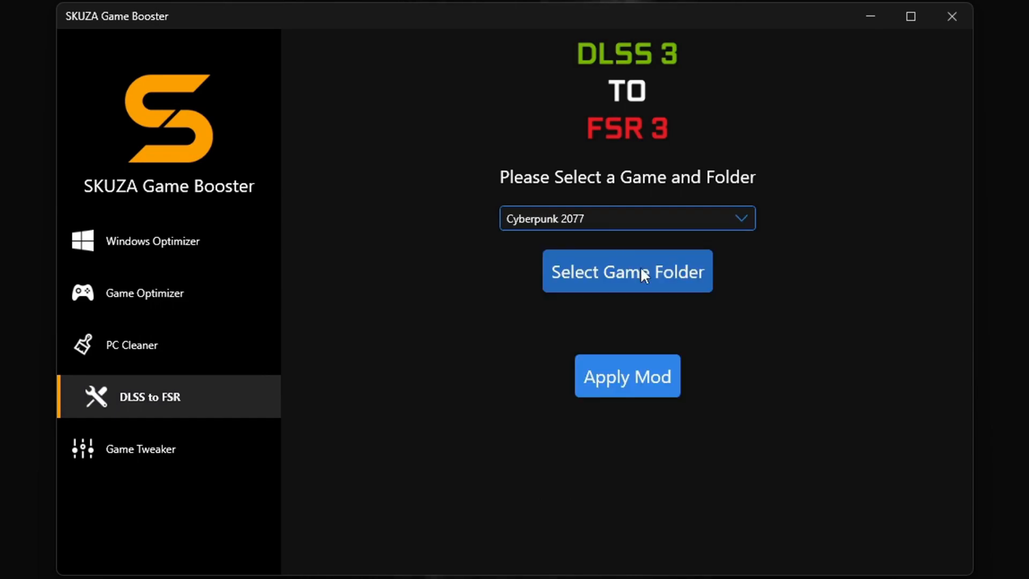
click(626, 271)
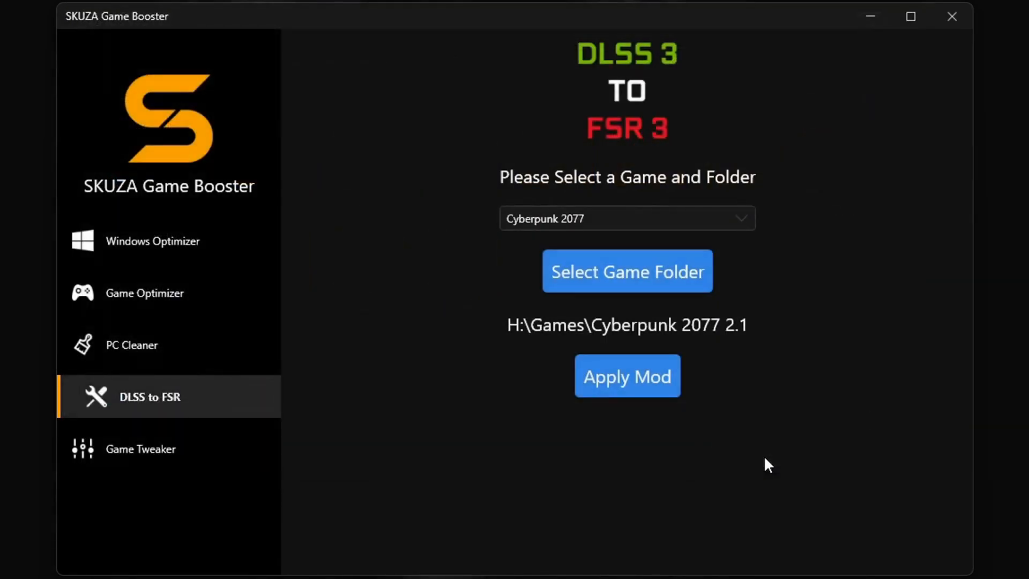
click(626, 377)
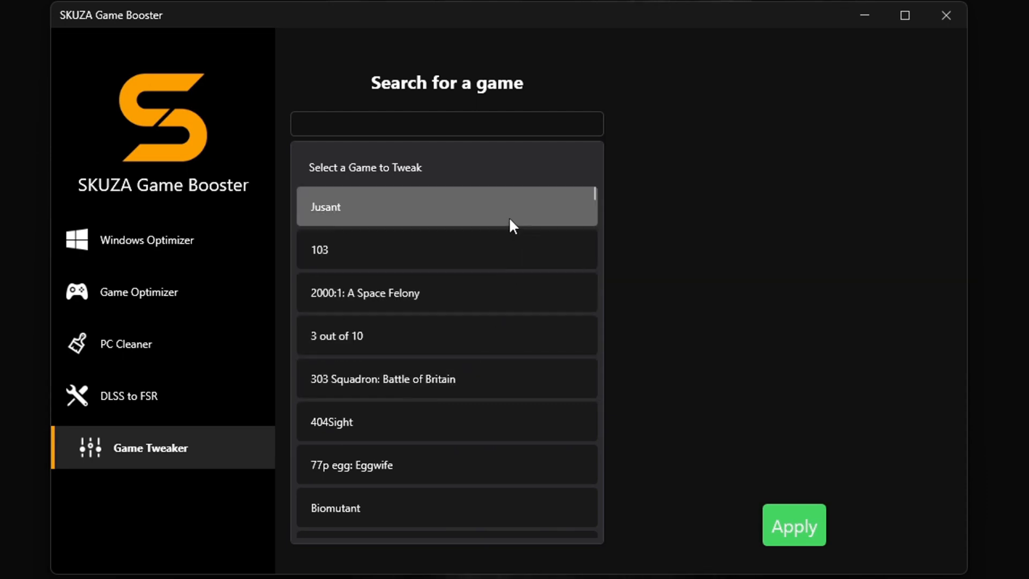
Step: Select Jusant in Game Tweaker and switch its MotionBlur option on
click(446, 206)
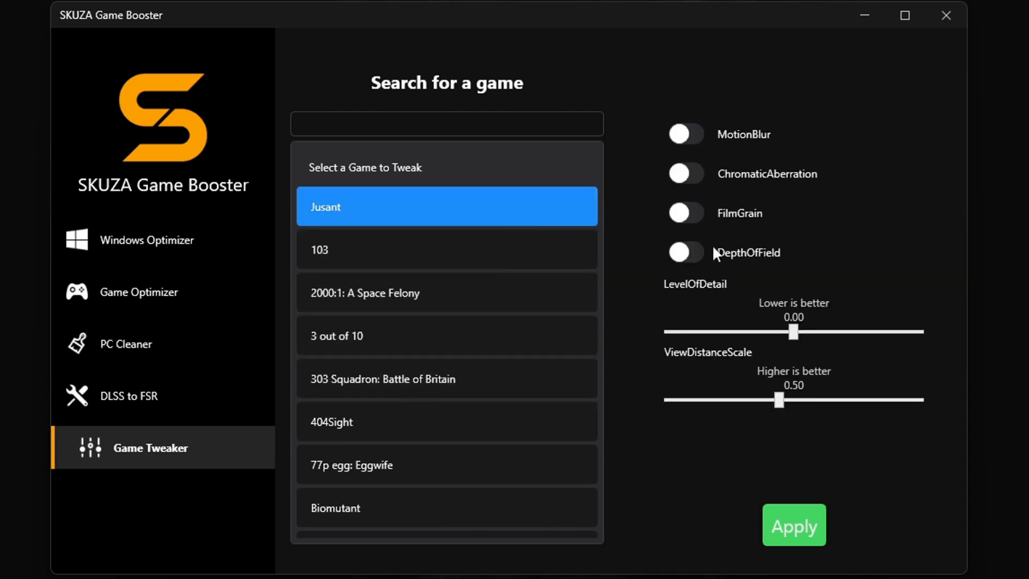
click(686, 134)
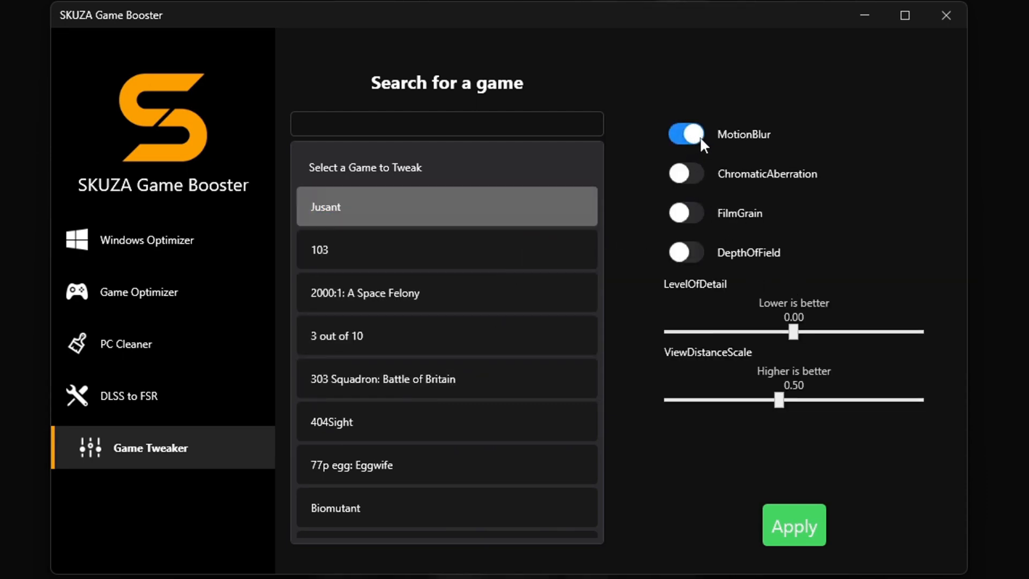